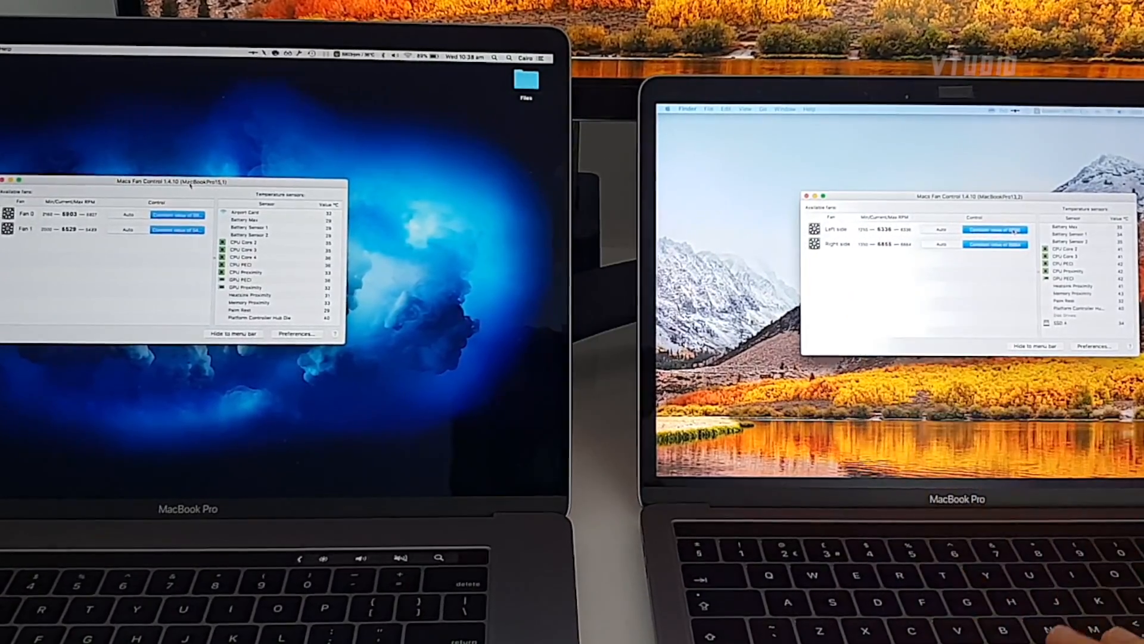
Step: Switch the right MacBook's Left side fan from custom speed back to Auto
click(941, 228)
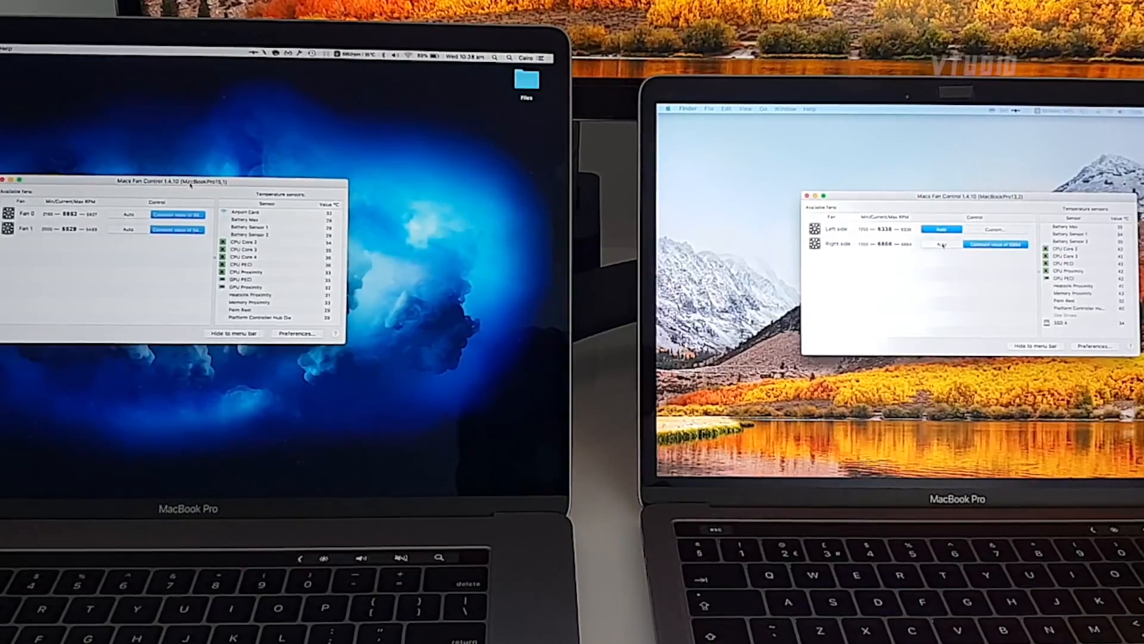